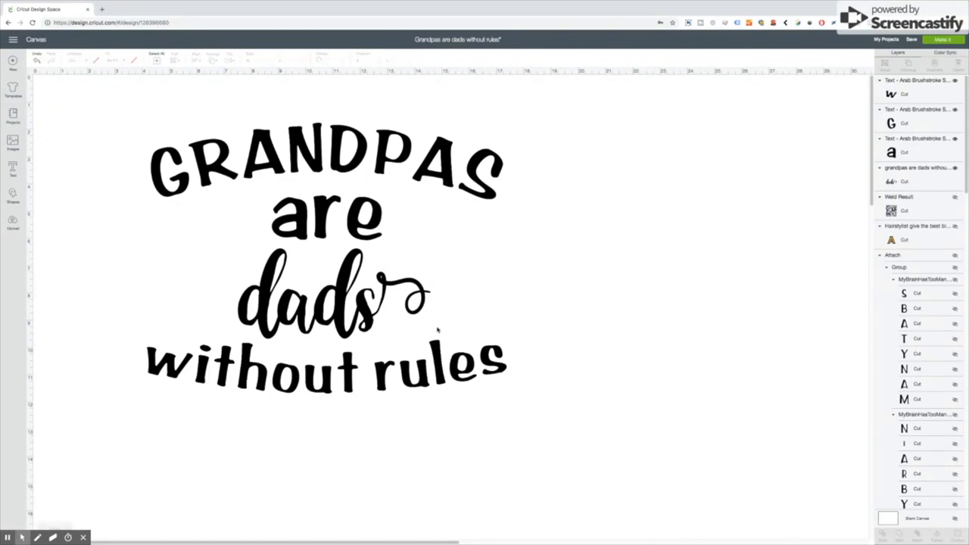
mouse_move(347, 244)
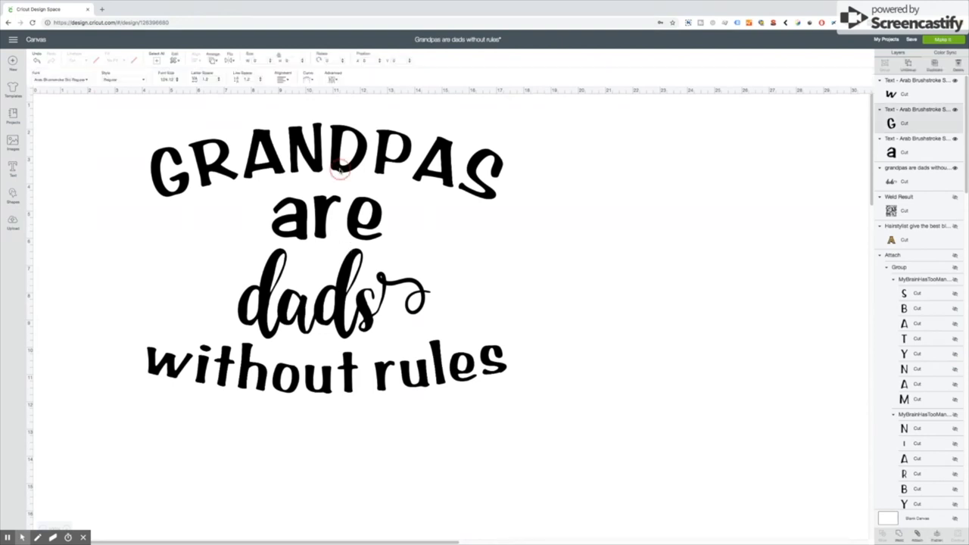
Check the curve diameter setting on the GRANDPAS line, then deselect the text.
click(325, 163)
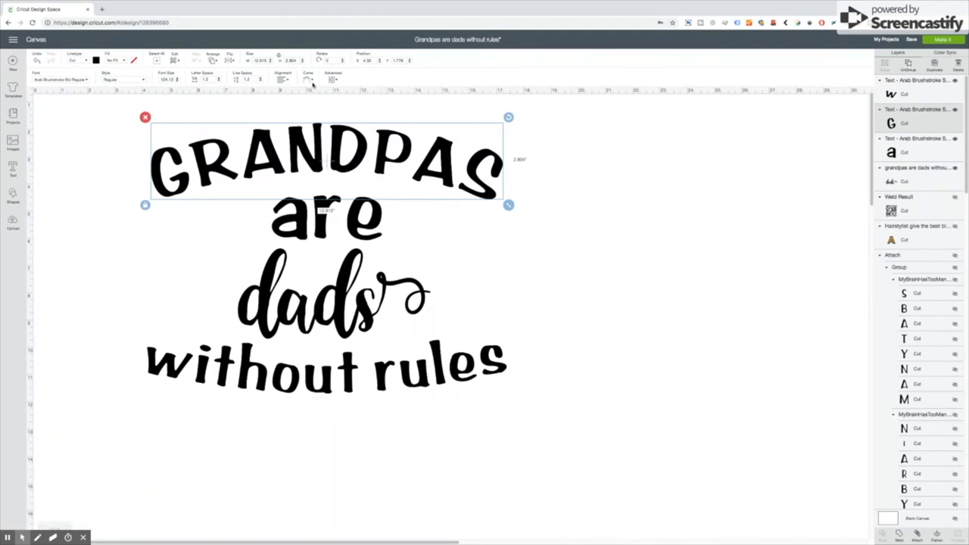
click(308, 80)
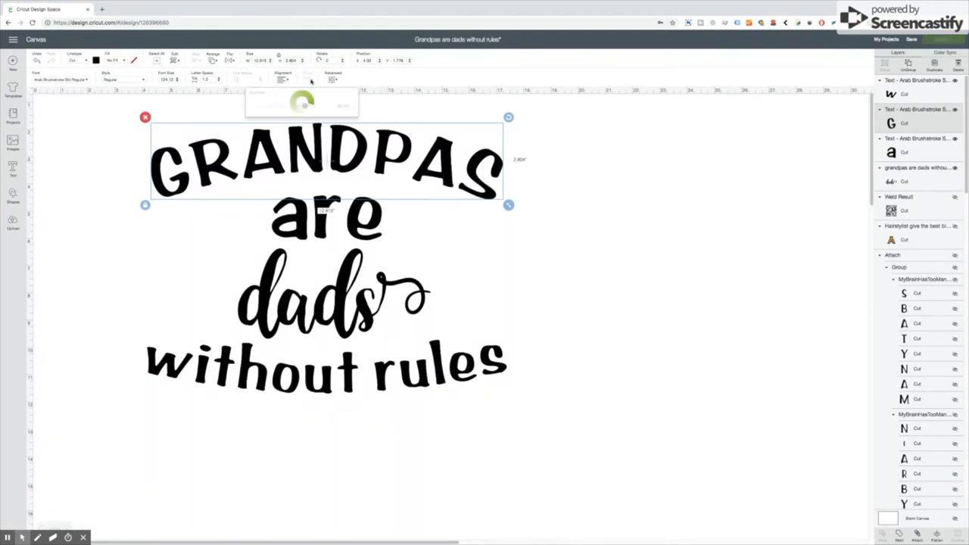
click(308, 80)
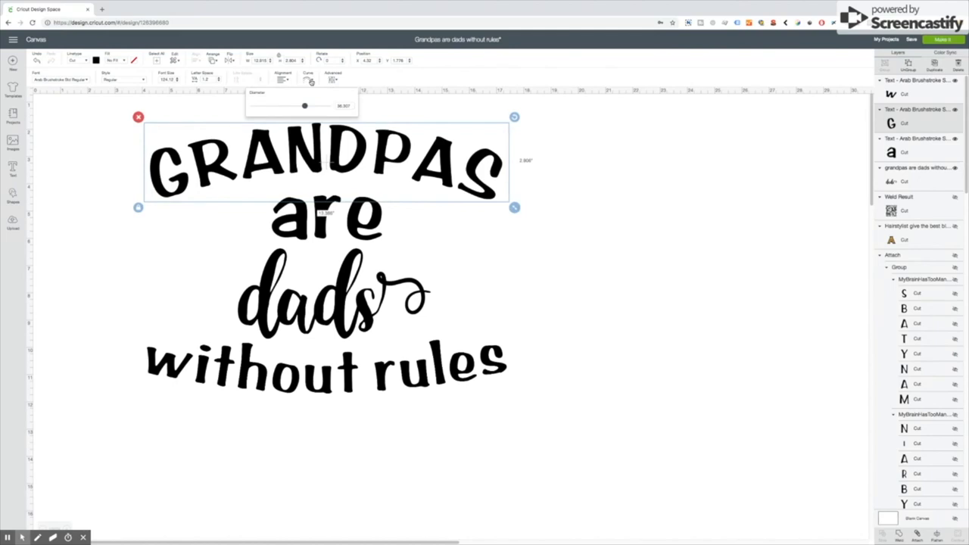
mouse_move(559, 265)
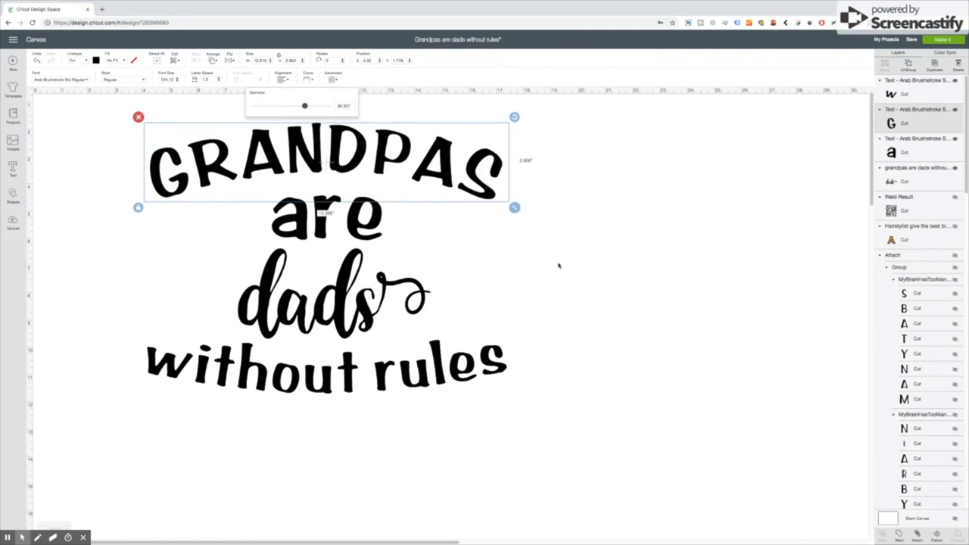
click(561, 265)
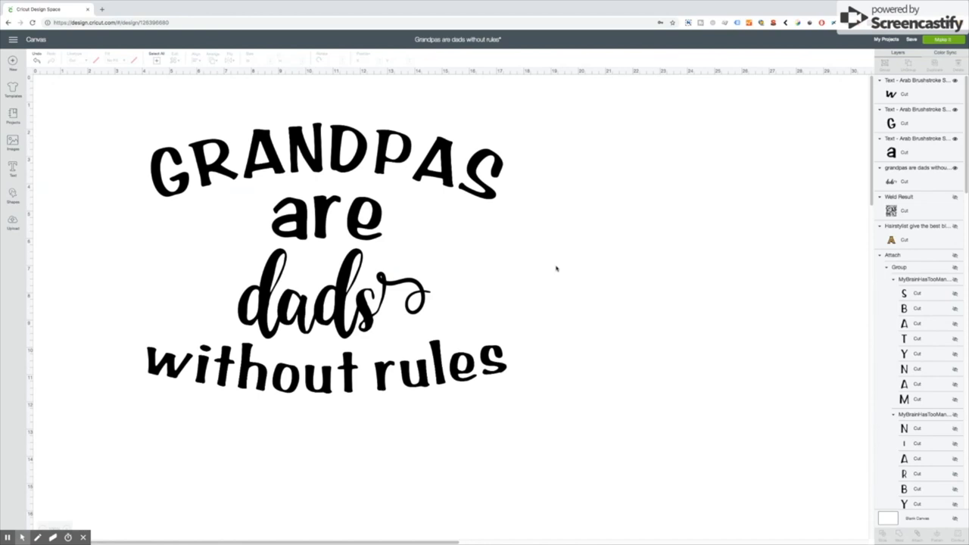
mouse_move(550, 273)
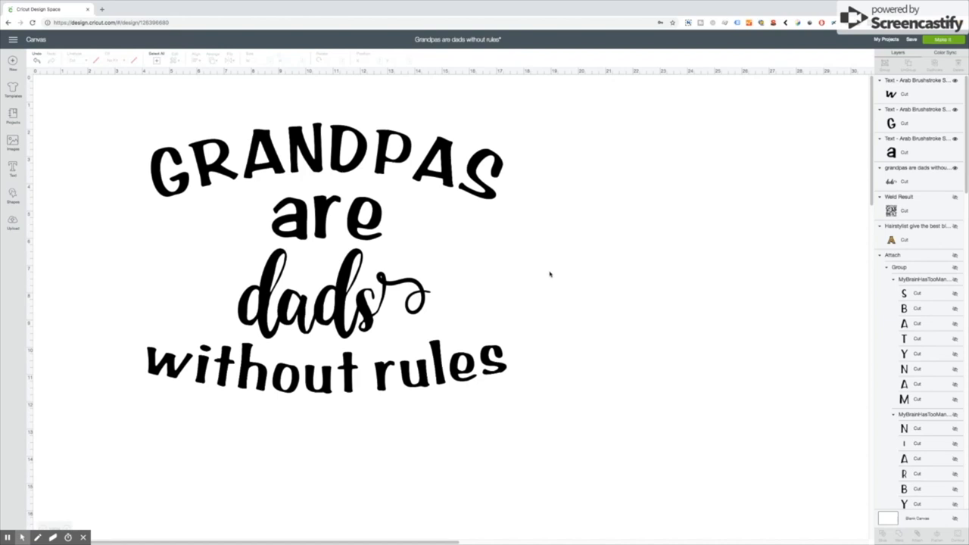
mouse_move(537, 268)
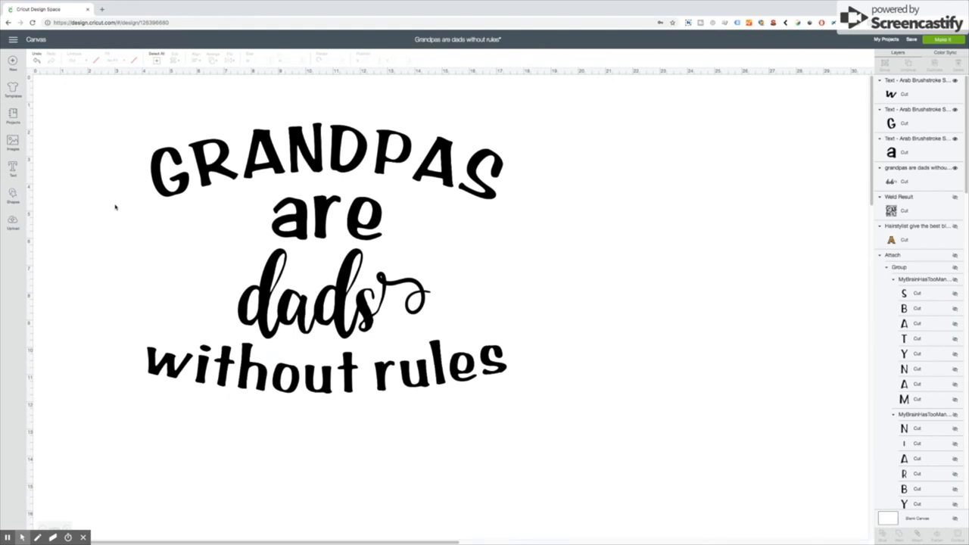
mouse_move(116, 125)
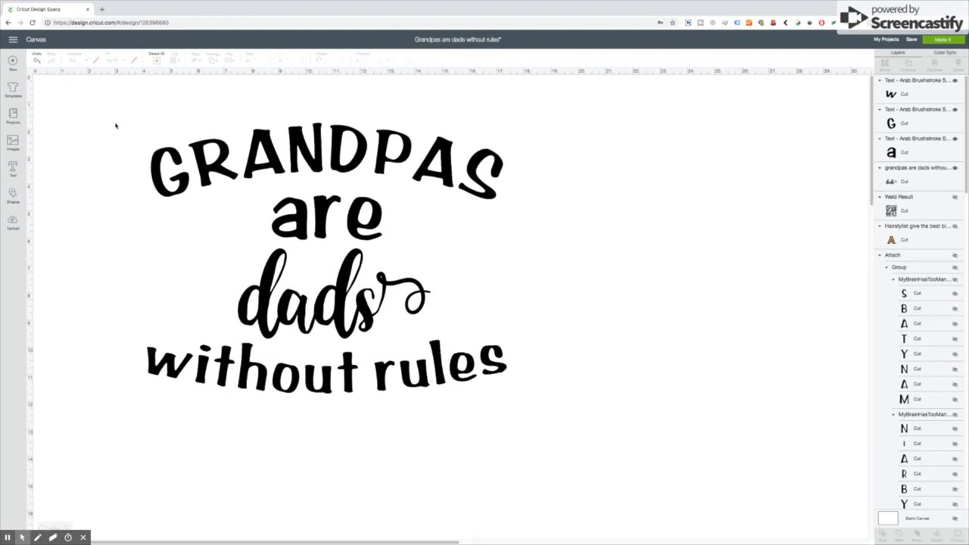
mouse_move(108, 108)
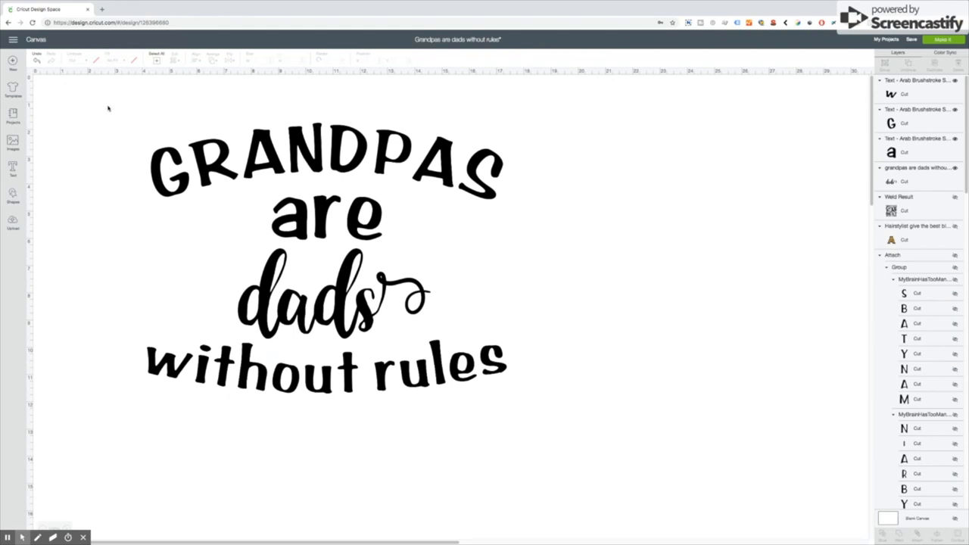
Select every piece of the GRANDPAS design and attach them into one object.
click(326, 258)
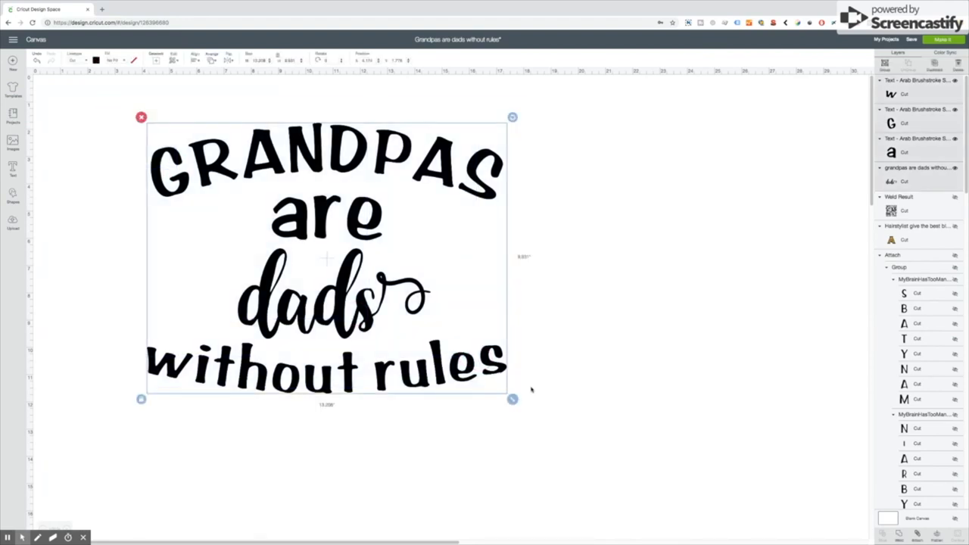
mouse_move(371, 254)
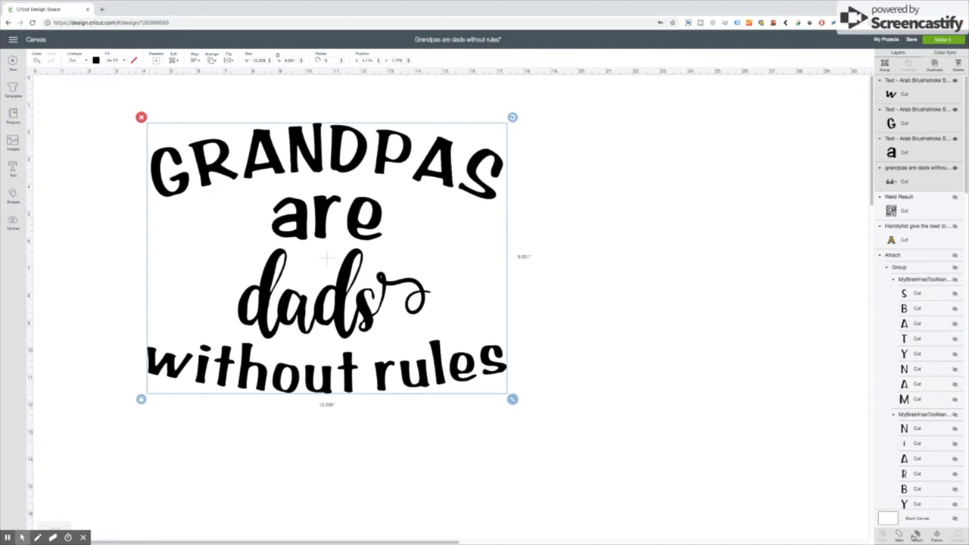
scroll(up, 3)
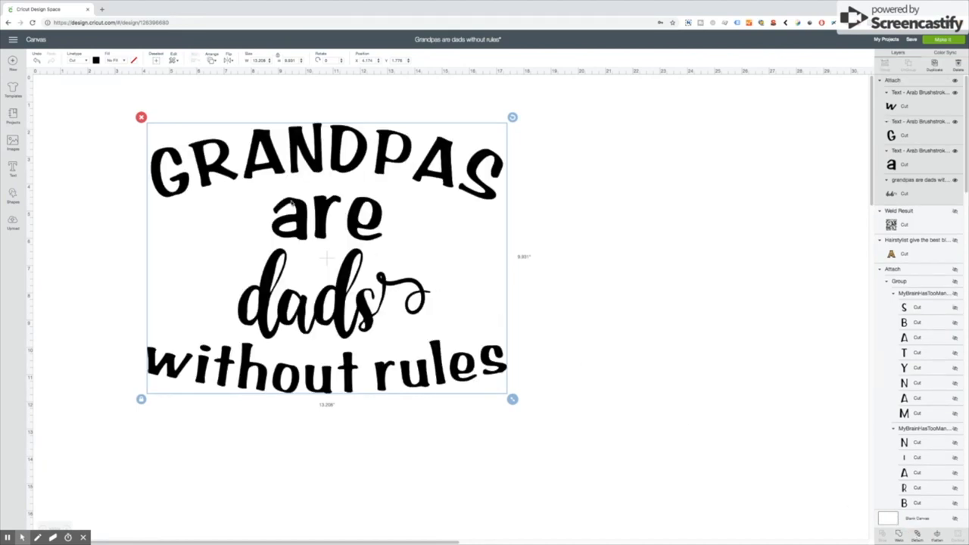
mouse_move(204, 182)
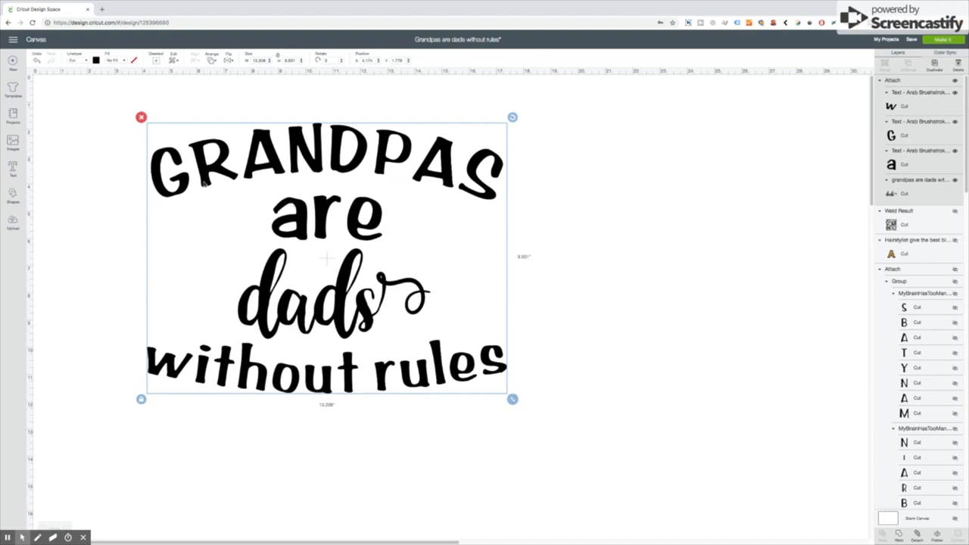
mouse_move(338, 175)
text(3)
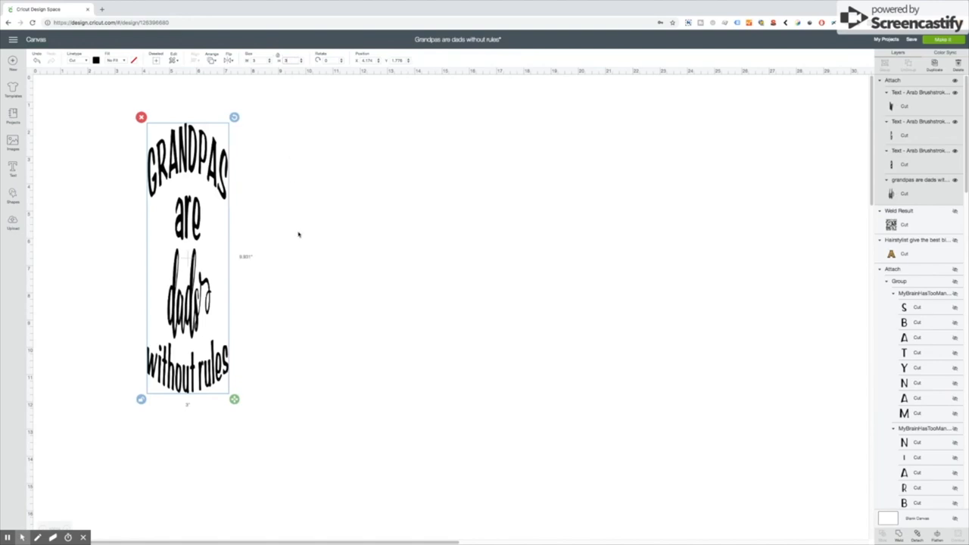
Shrink the attached design to 3 inches wide by 3 inches tall.
drag(234, 399, 234, 209)
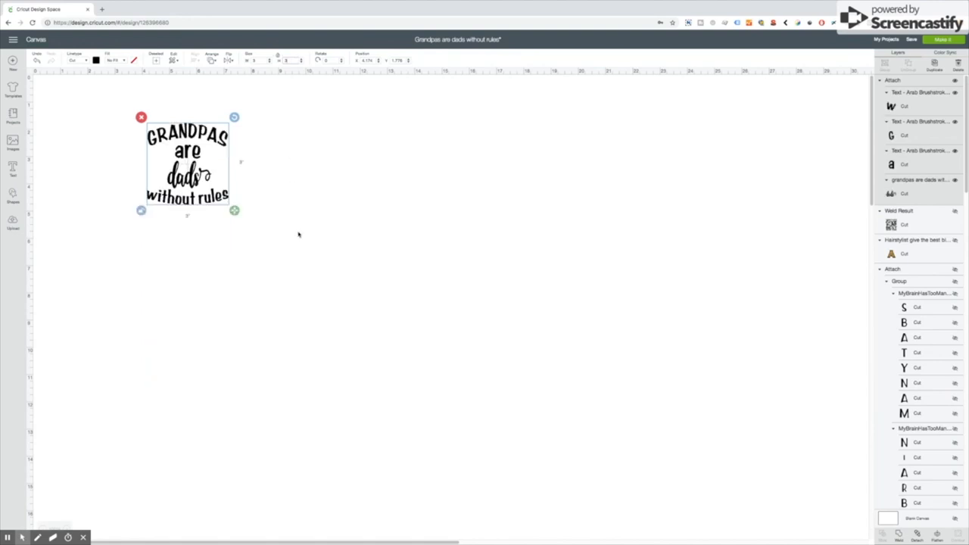
mouse_move(305, 243)
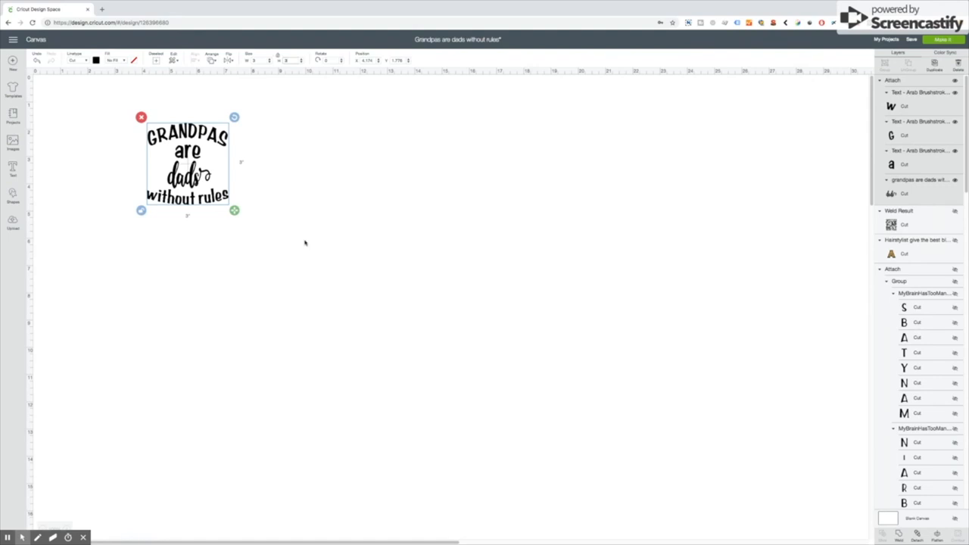
mouse_move(297, 240)
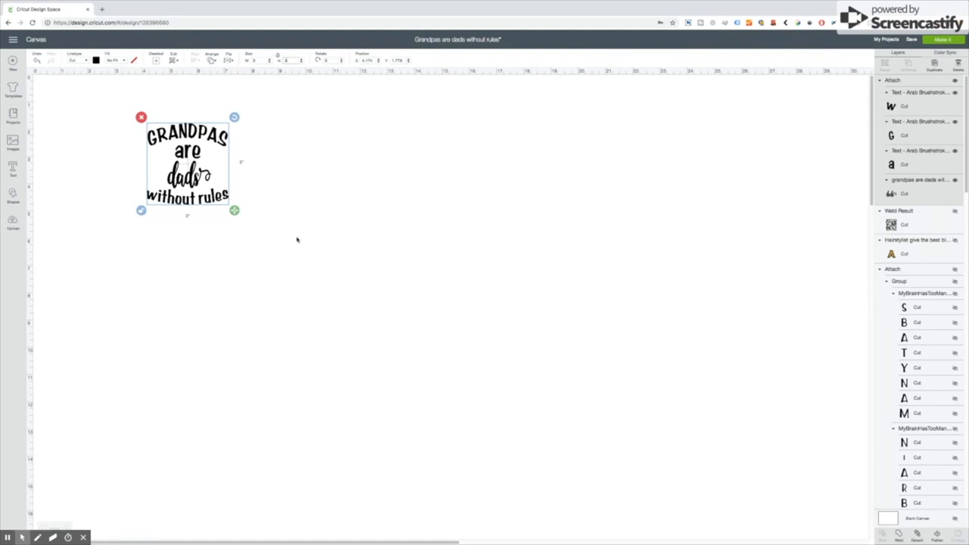
mouse_move(271, 241)
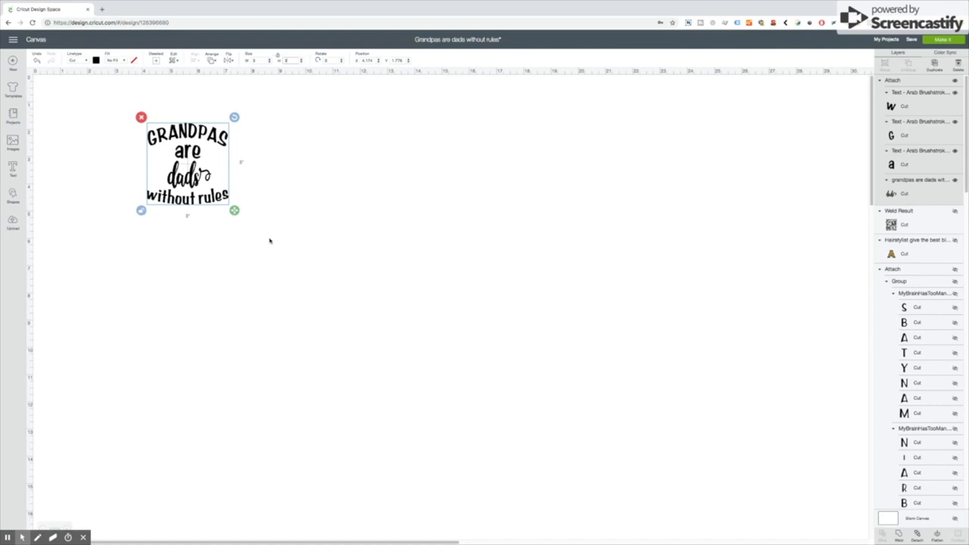
mouse_move(270, 241)
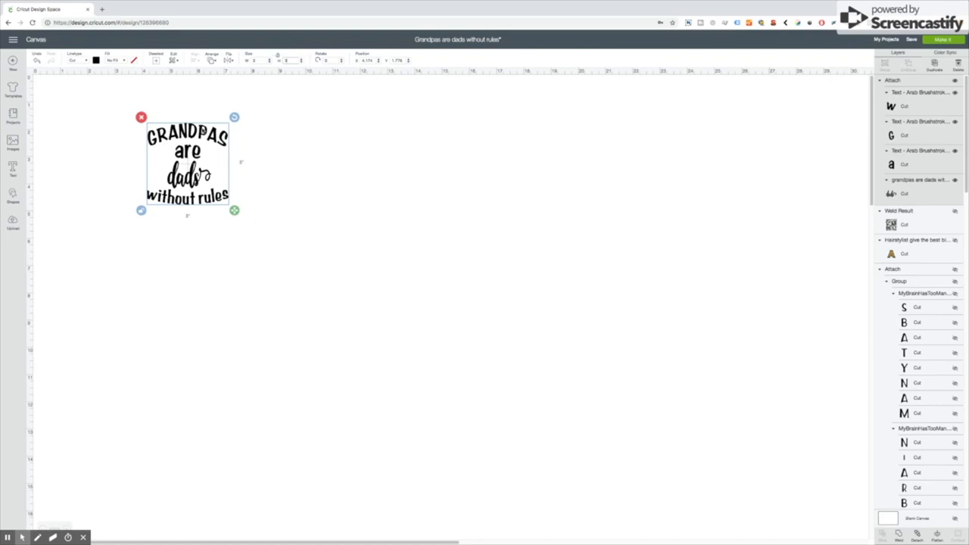